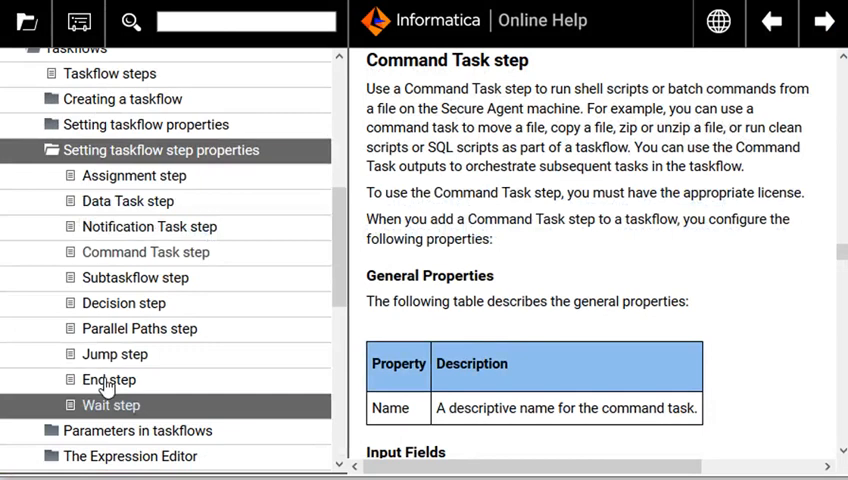
Review the taskflow canvas and the Command Task's configuration by scrolling through it.
{"action": "scroll", "scroll_direction": "down", "scroll_amount": 3}
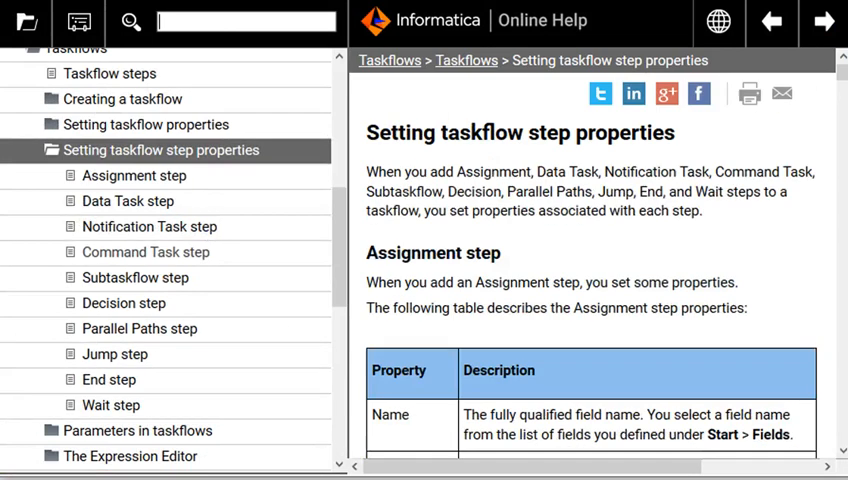
{"action": "double_click", "coordinate": [420, 132]}
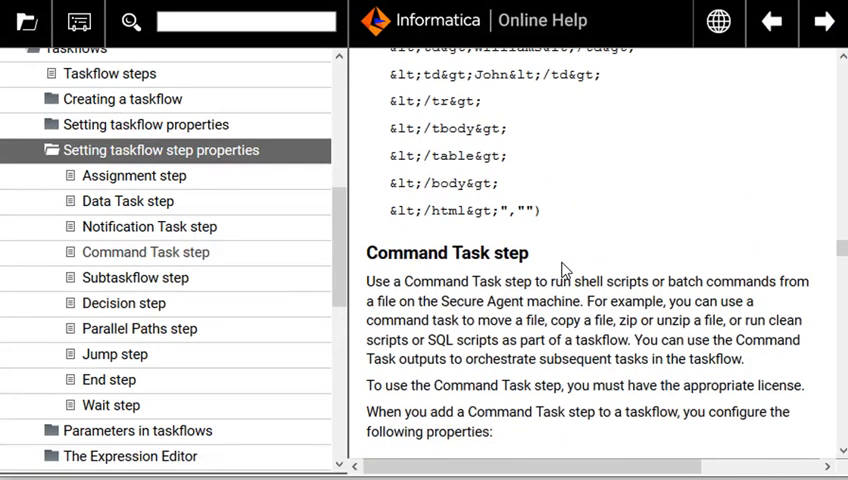
{"action": "scroll", "scroll_direction": "down", "scroll_amount": 3}
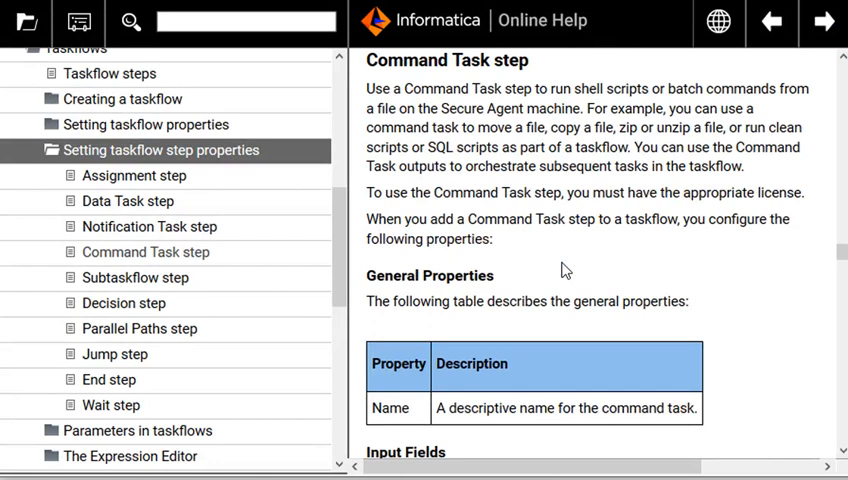
{"action": "scroll", "scroll_direction": "down", "scroll_amount": 3}
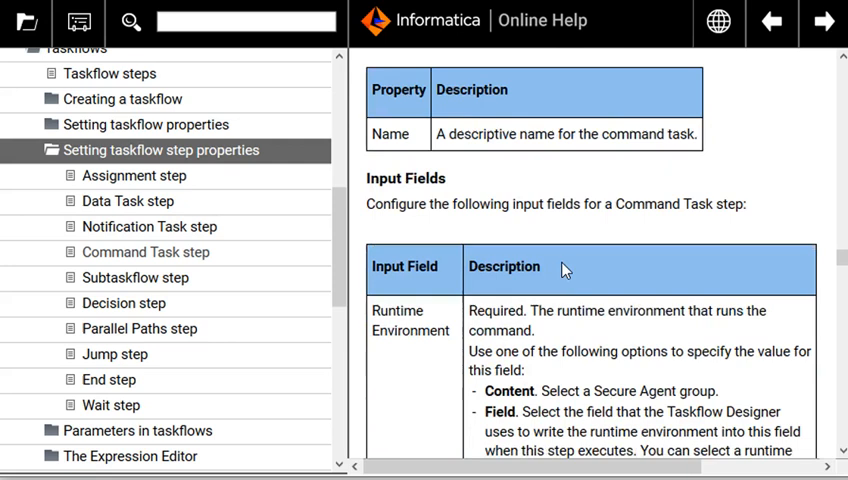
{"action": "scroll", "scroll_direction": "up", "scroll_amount": 3}
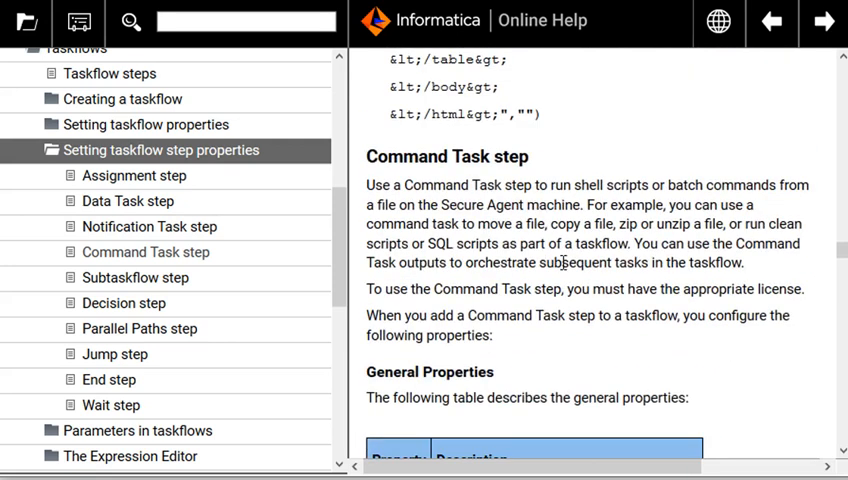
{"action": "scroll", "scroll_direction": "up", "scroll_amount": 3}
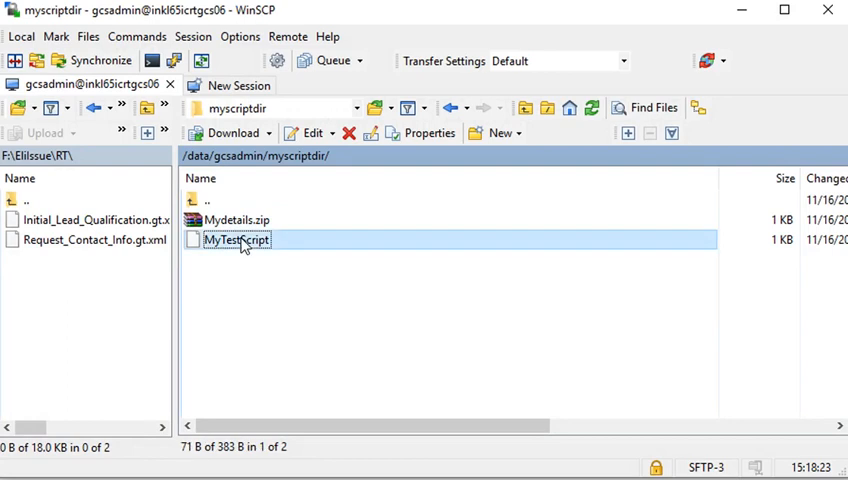
Inspect MyTestScript's actions and its properties/permissions on the server without changing anything.
{"action": "right_click", "coordinate": [236, 240]}
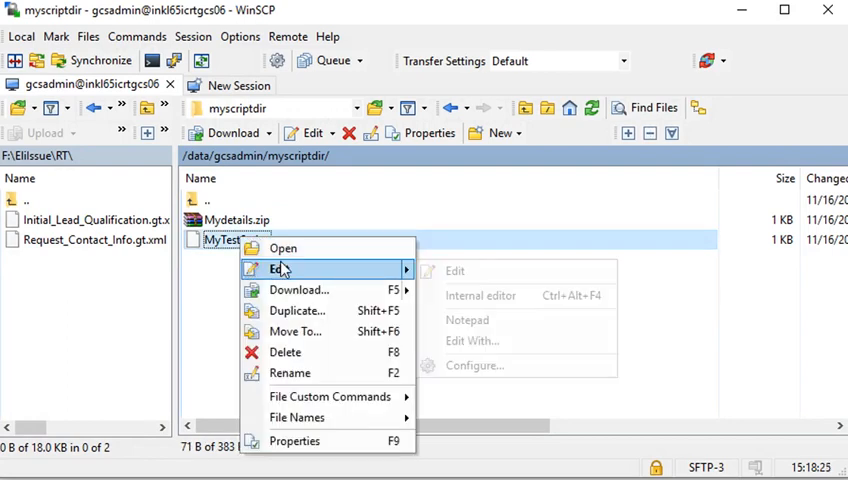
{"action": "mouse_move", "coordinate": [482, 296]}
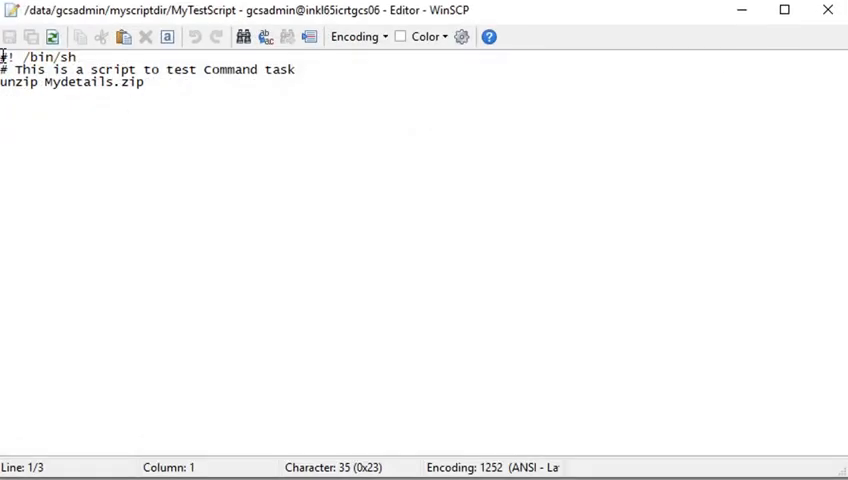
{"action": "key", "text": "ctrl+a"}
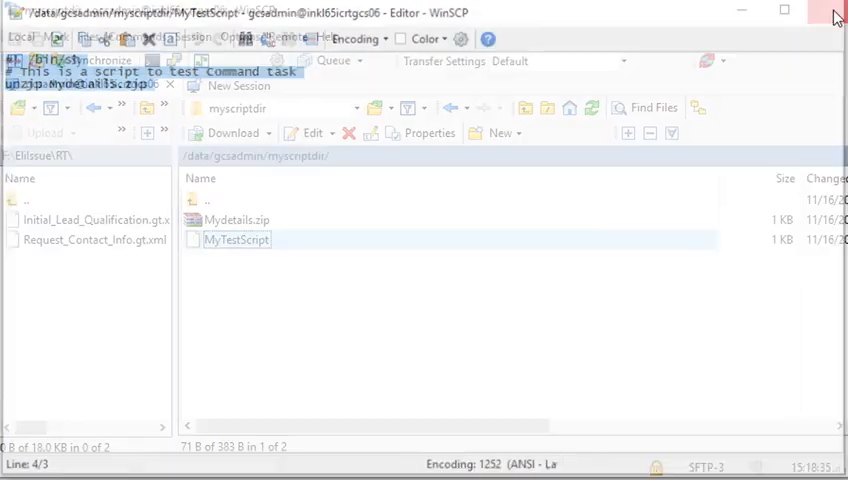
{"action": "right_click", "coordinate": [236, 240]}
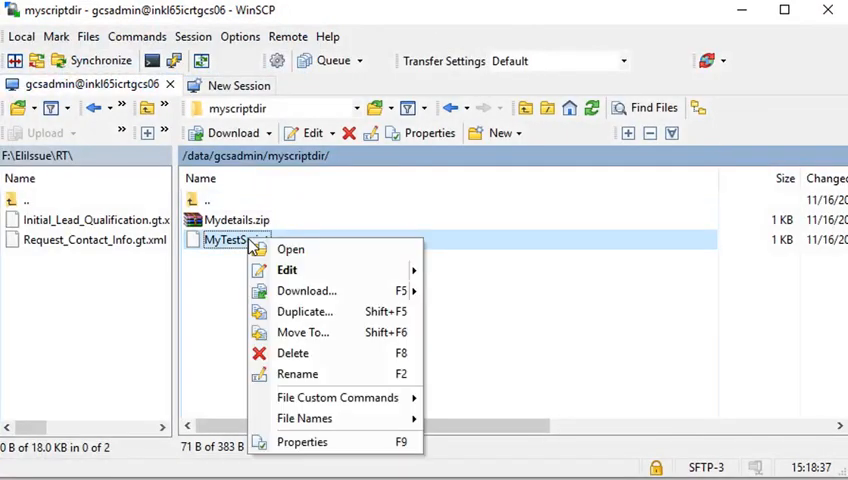
{"action": "mouse_move", "coordinate": [300, 270]}
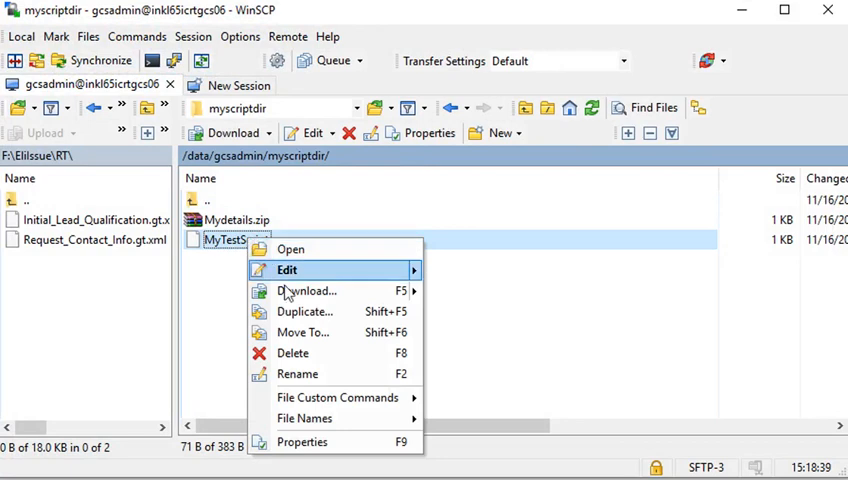
{"action": "left_click", "coordinate": [302, 440]}
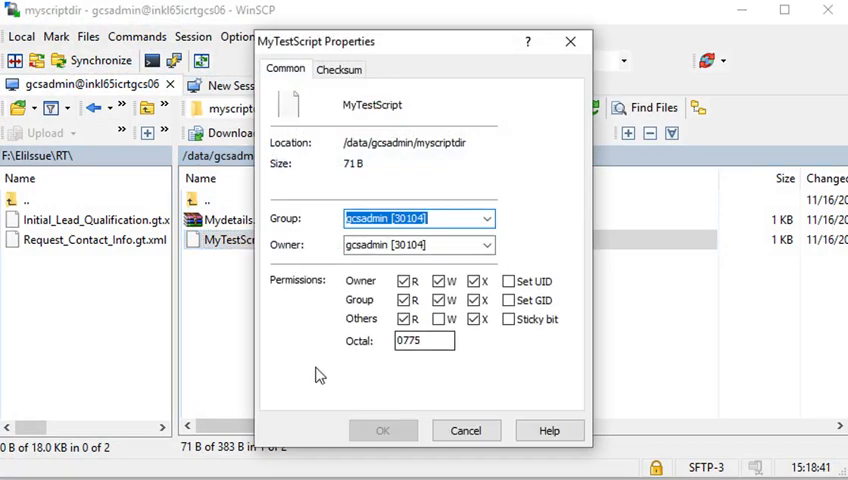
{"action": "left_click", "coordinate": [464, 430]}
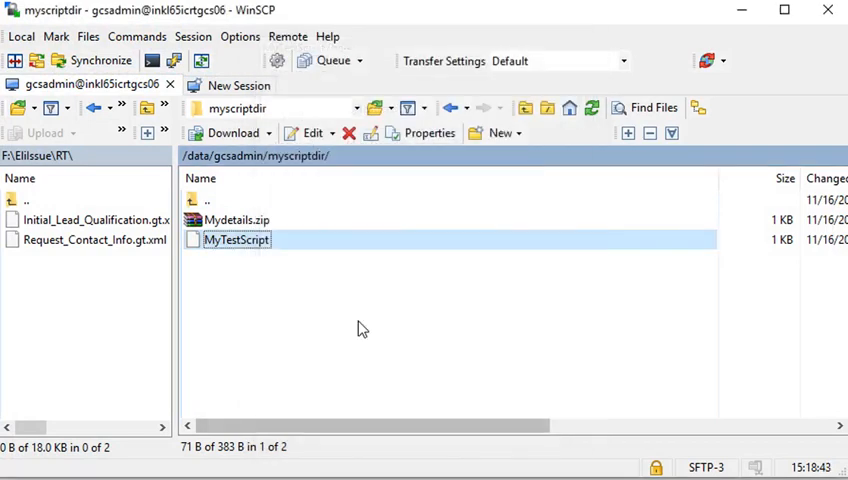
{"action": "left_click", "coordinate": [364, 330]}
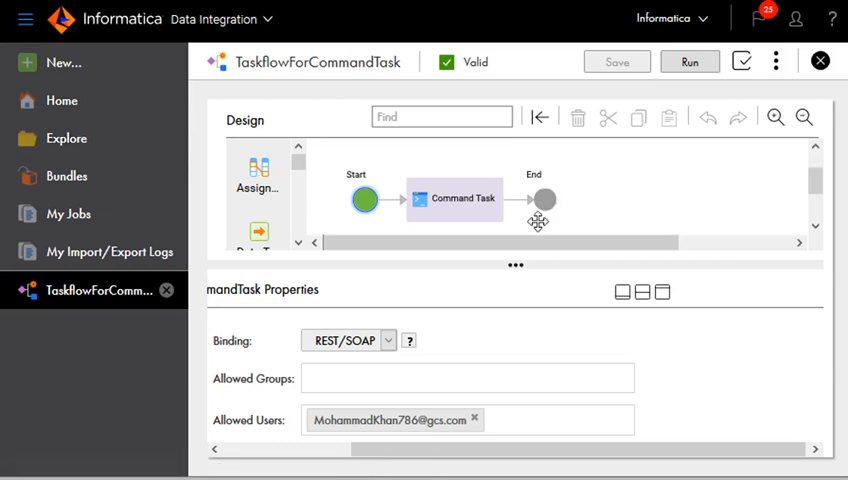
{"action": "mouse_move", "coordinate": [240, 60]}
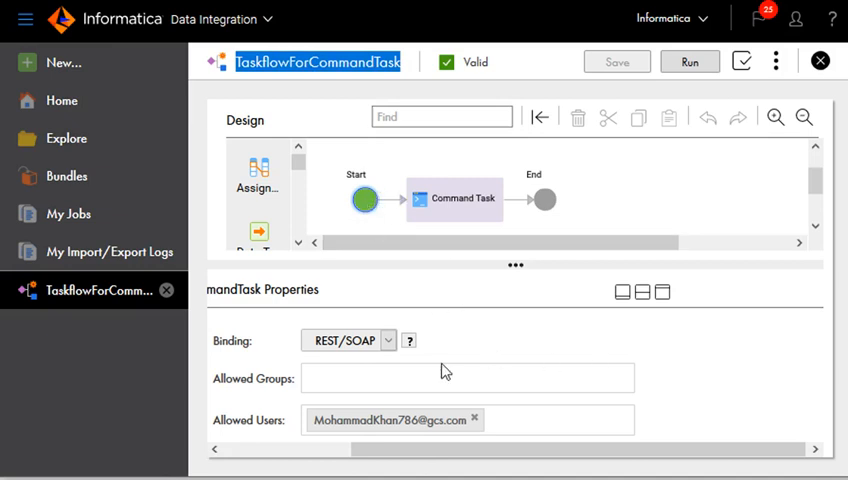
{"action": "mouse_move", "coordinate": [366, 212]}
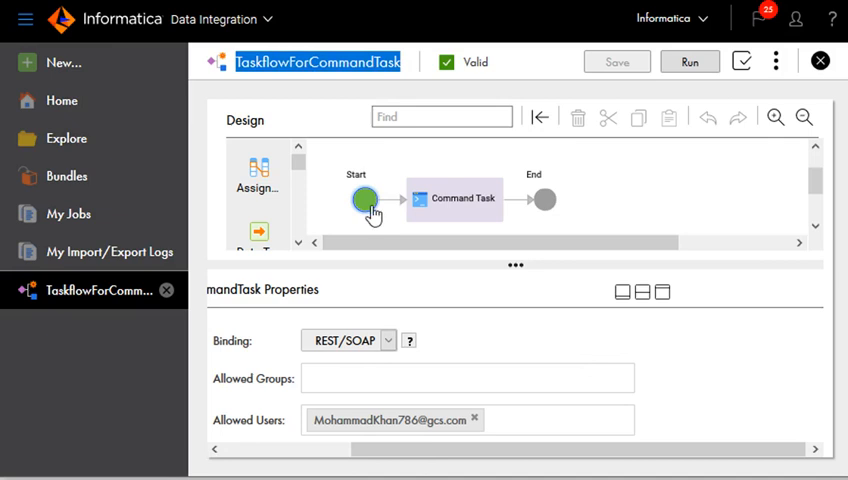
Review the Start step's input fields, the taskflow properties, and the Command Task's Runtime Environment and Script File Name.
{"action": "left_click", "coordinate": [364, 200]}
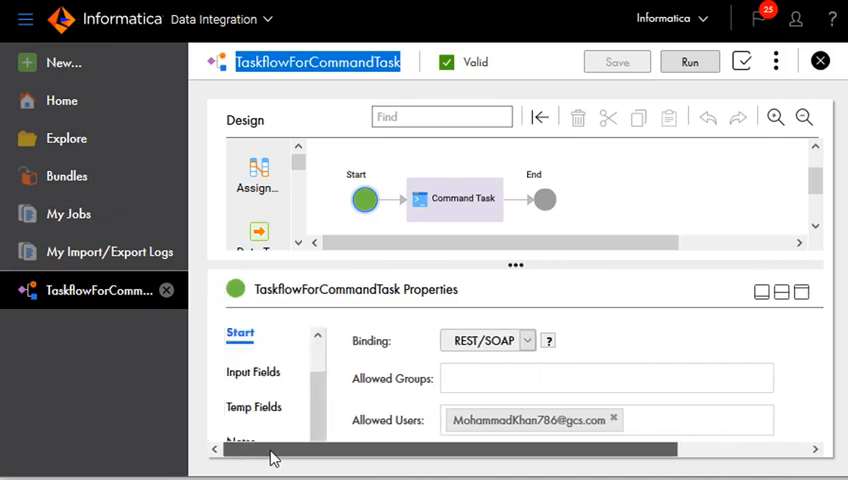
{"action": "left_click", "coordinate": [258, 368]}
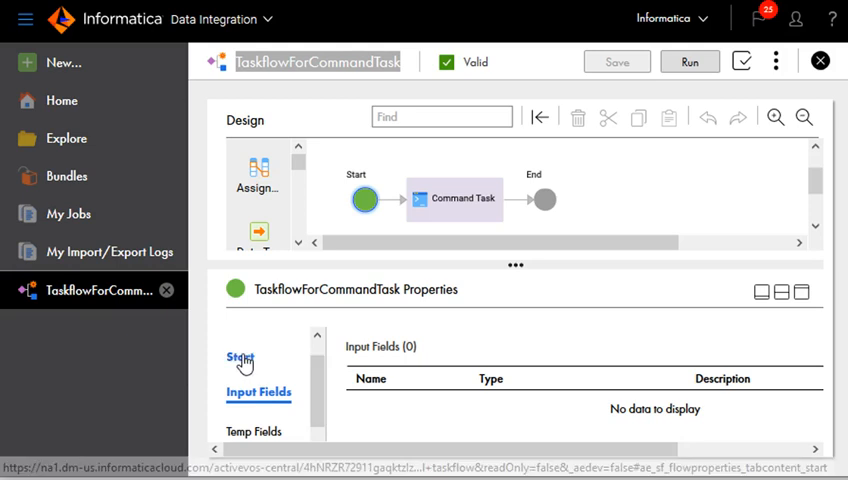
{"action": "left_click", "coordinate": [240, 358]}
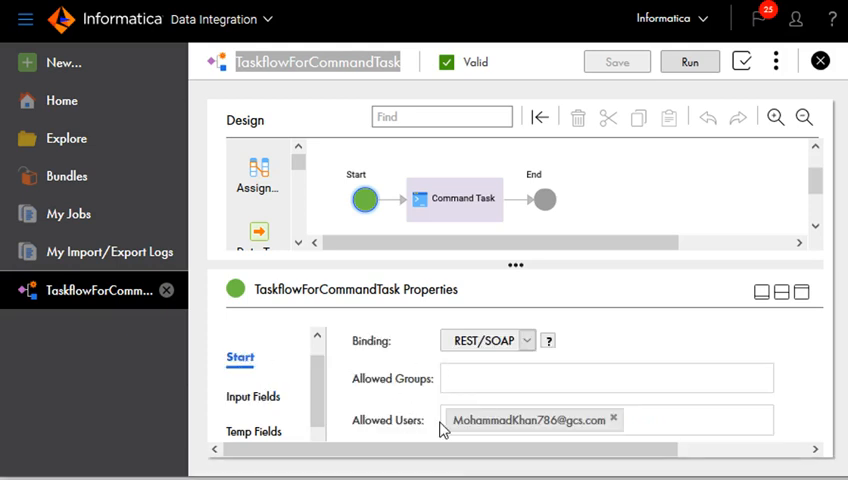
{"action": "mouse_move", "coordinate": [448, 390]}
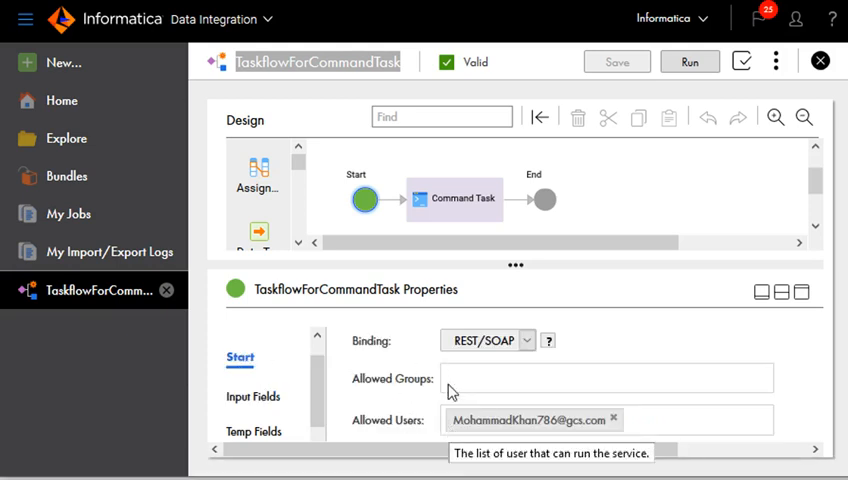
{"action": "left_click", "coordinate": [454, 198]}
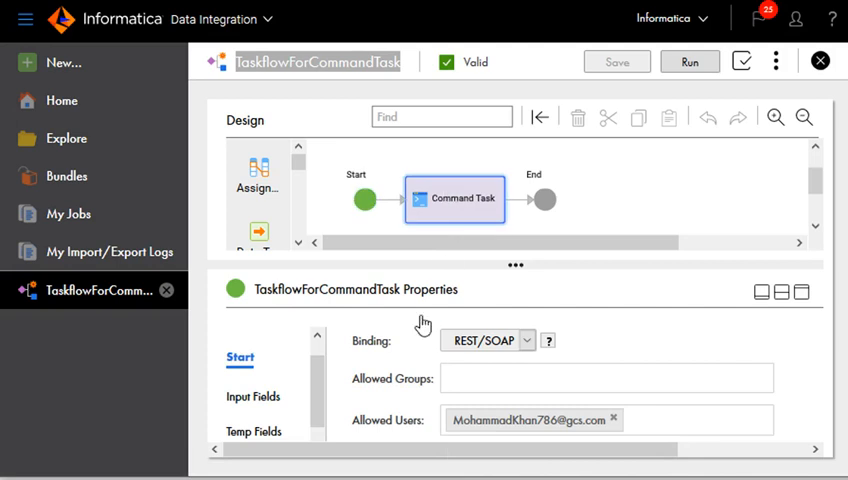
{"action": "left_click", "coordinate": [456, 198]}
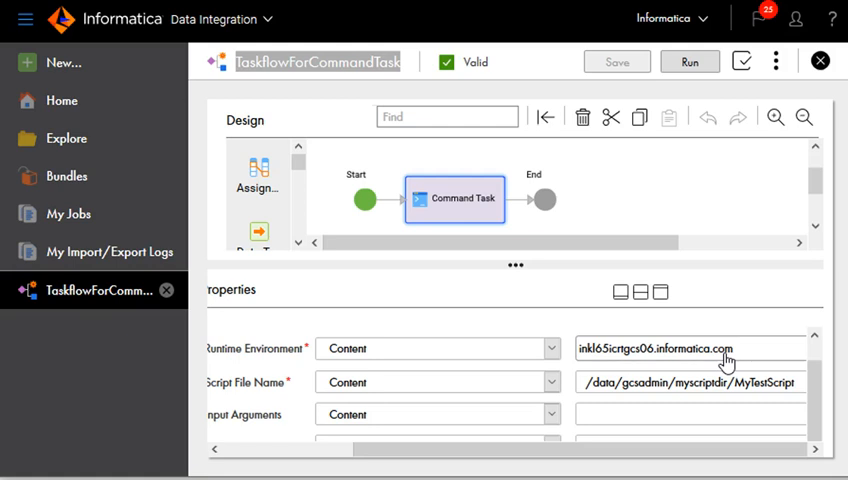
{"action": "mouse_move", "coordinate": [720, 364]}
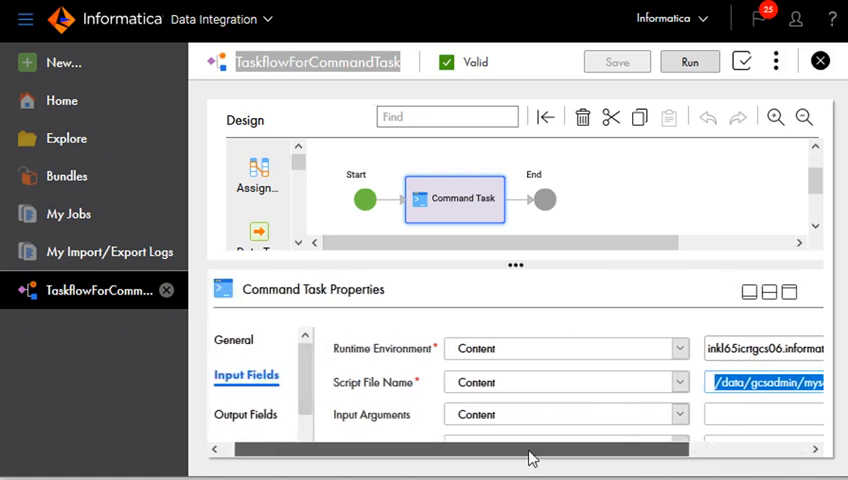
Publish TaskflowForCommandTask and view its Properties Detail with the REST and SOAP service URLs.
{"action": "left_click", "coordinate": [776, 60]}
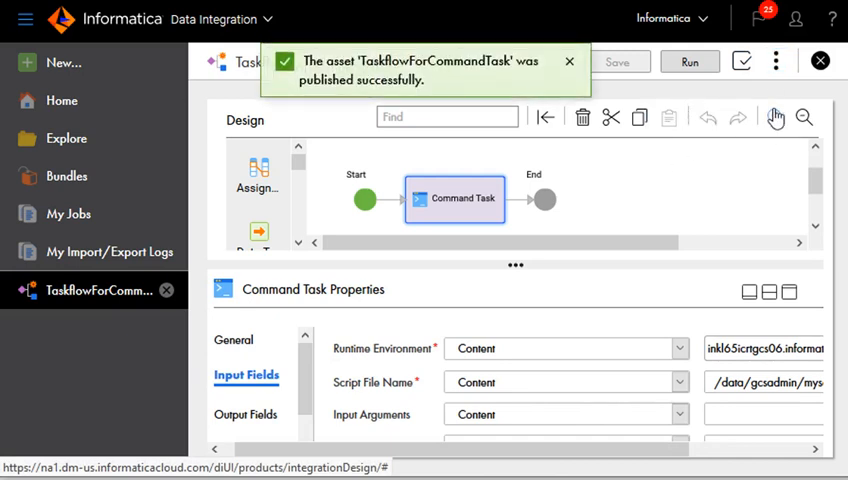
{"action": "left_click", "coordinate": [776, 60]}
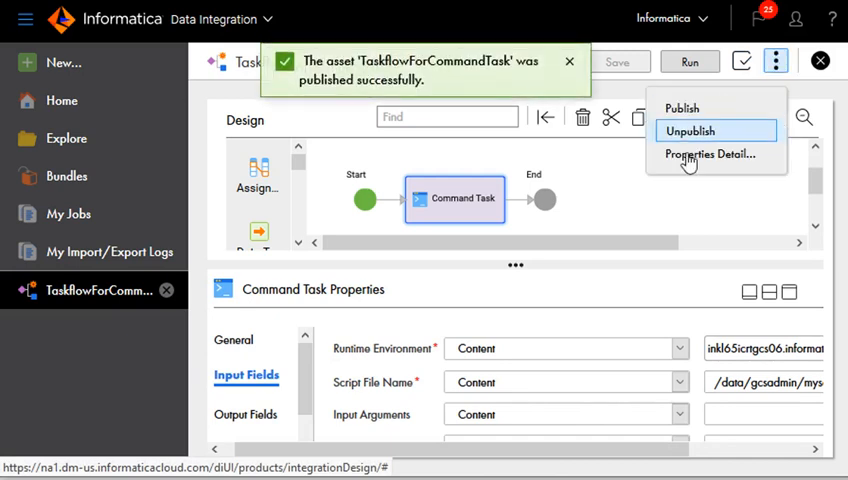
{"action": "left_click", "coordinate": [710, 154]}
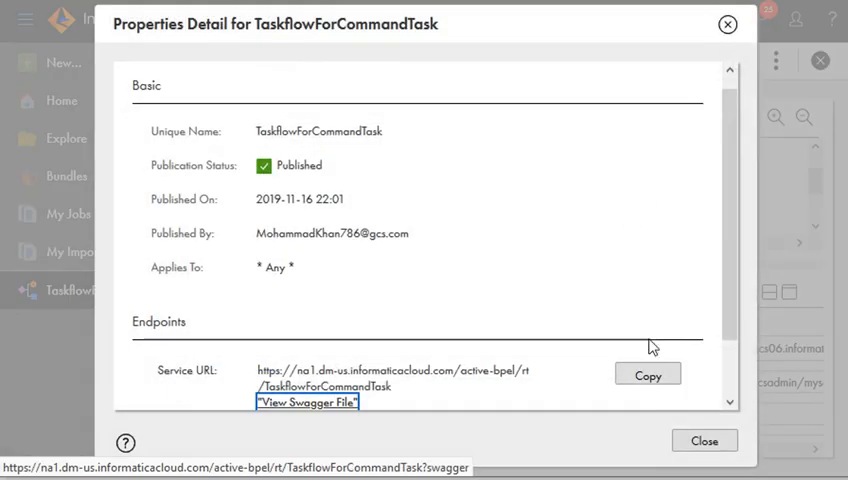
{"action": "scroll", "scroll_direction": "down", "scroll_amount": 3}
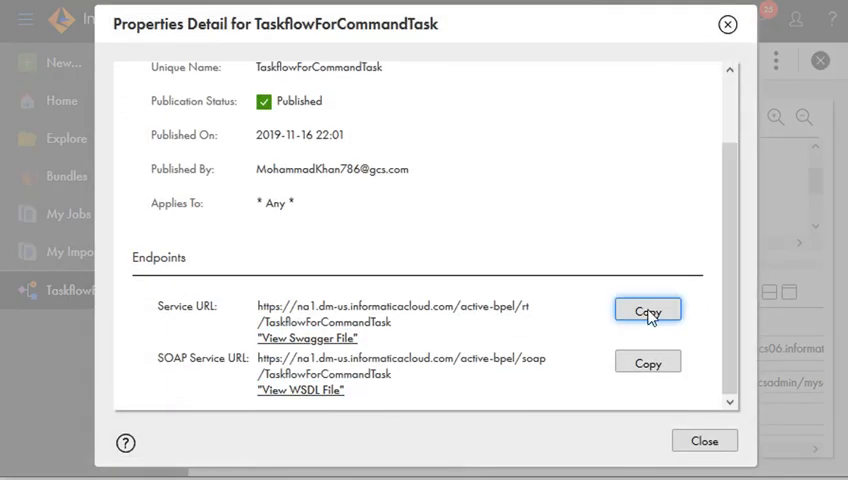
{"action": "mouse_move", "coordinate": [704, 440]}
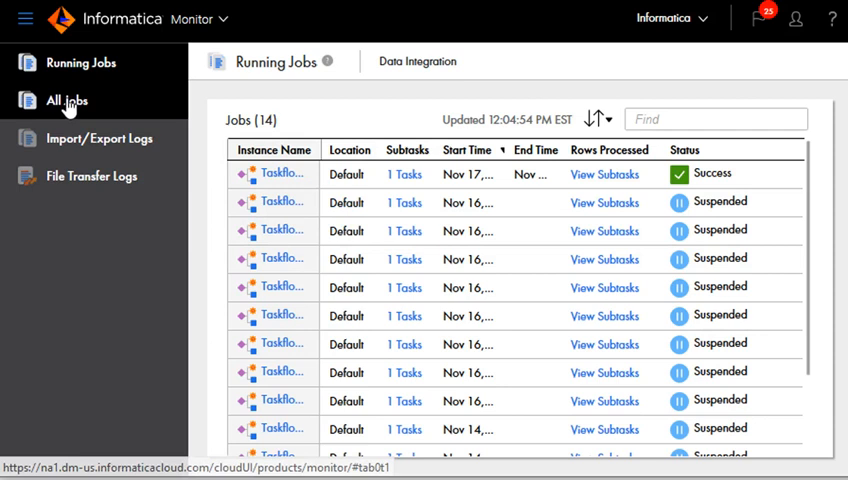
Show All Jobs, refresh, and view the latest TaskflowForCommandTask run showing Success for Start, Command Task and End.
{"action": "left_click", "coordinate": [66, 100]}
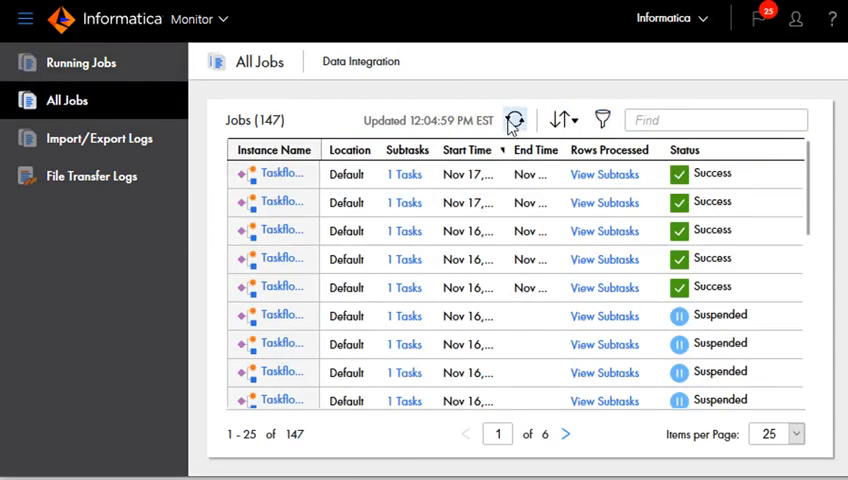
{"action": "left_click", "coordinate": [514, 120]}
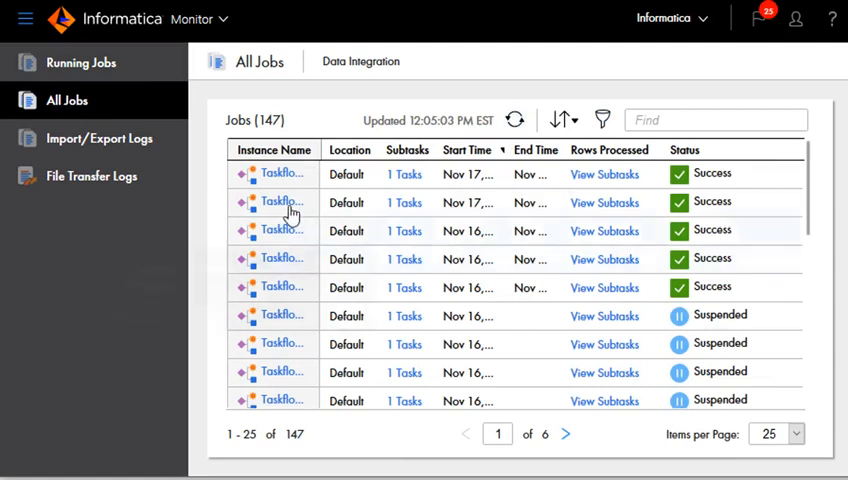
{"action": "mouse_move", "coordinate": [284, 174]}
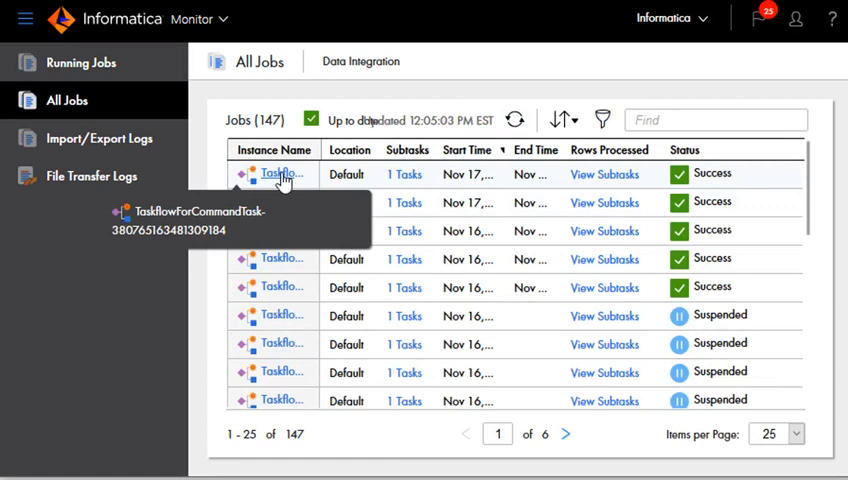
{"action": "left_click", "coordinate": [280, 172]}
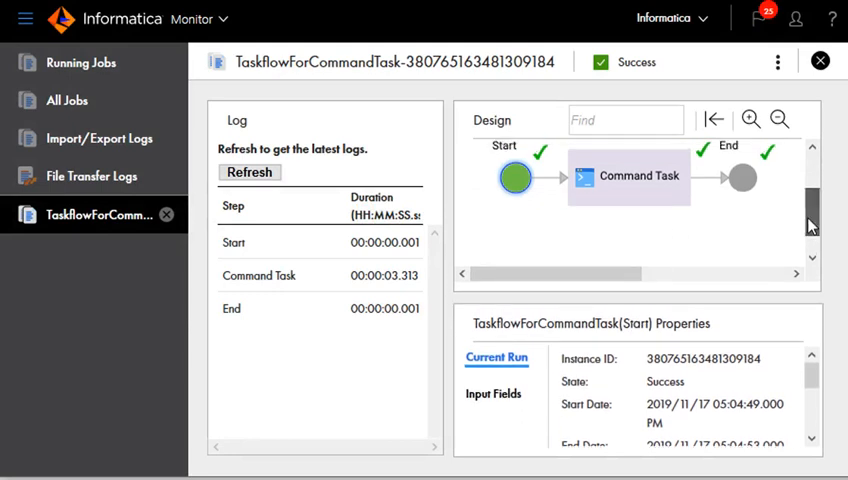
{"action": "scroll", "scroll_direction": "up", "scroll_amount": 3}
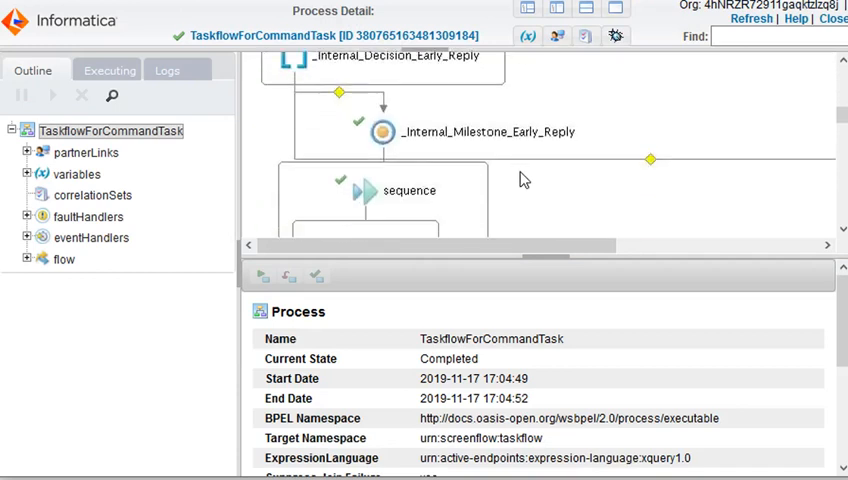
Scroll through the process detail to the Command_Task's automatedStepInput variable data.
{"action": "scroll", "scroll_direction": "right", "scroll_amount": 3}
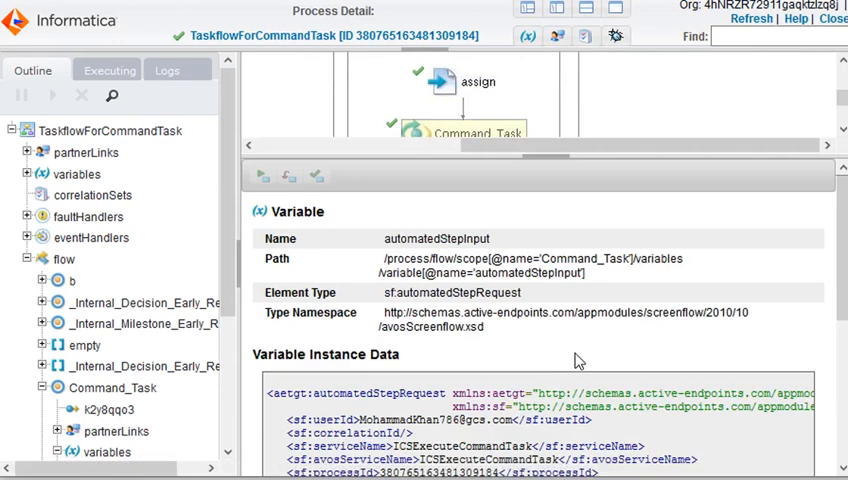
{"action": "scroll", "scroll_direction": "down", "scroll_amount": 3}
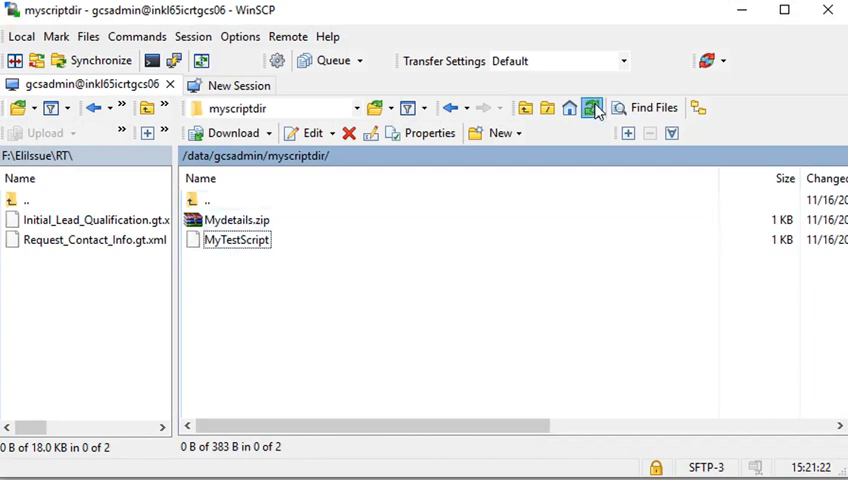
Refresh /data/gcsadmin/myscriptdir/ in WinSCP, listing Mydetails.zip and MyTestScript.
{"action": "left_click", "coordinate": [592, 108]}
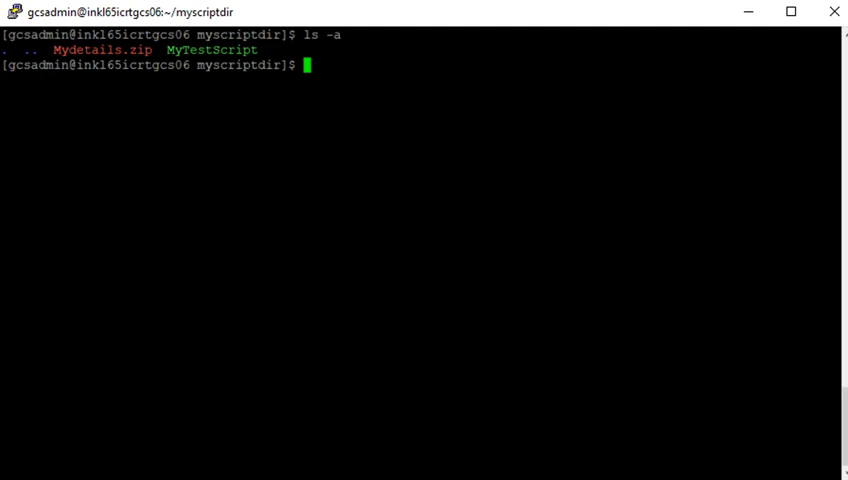
Run ls -a showing Mydetails.txt beside Mydetails.zip, then minimize the terminal to reveal WinSCP.
{"action": "type", "text": "ls"}
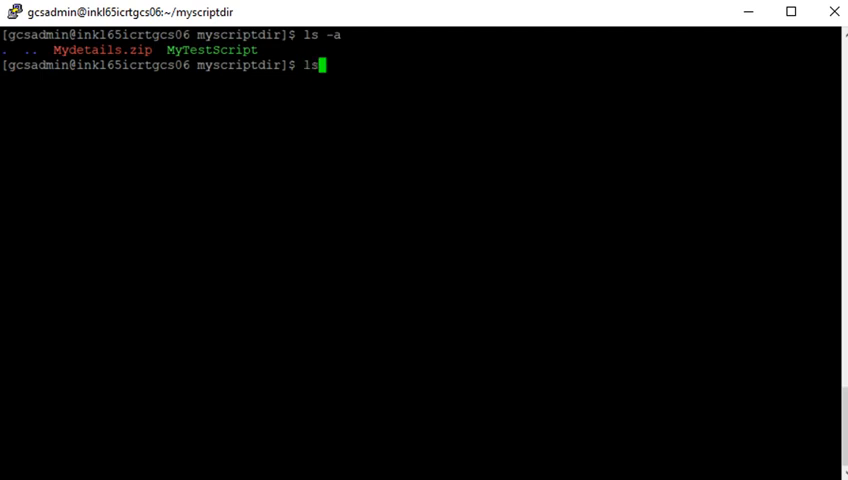
{"action": "key", "text": "Return"}
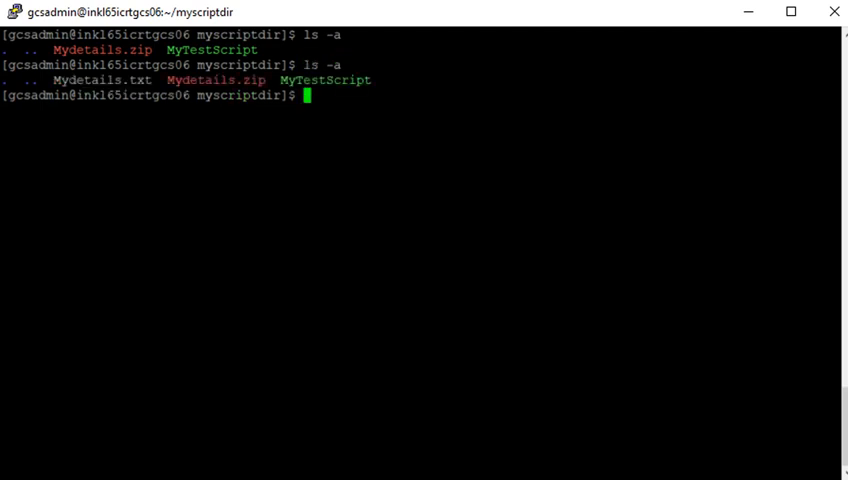
{"action": "mouse_move", "coordinate": [748, 12]}
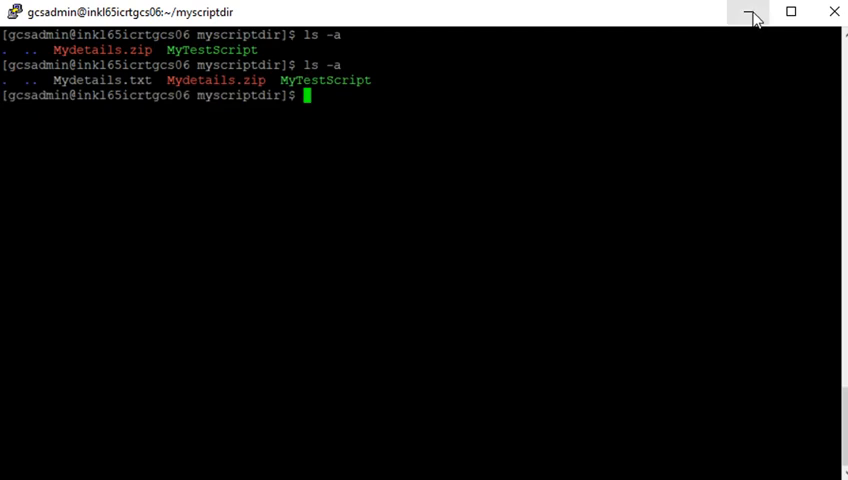
{"action": "left_click", "coordinate": [752, 14]}
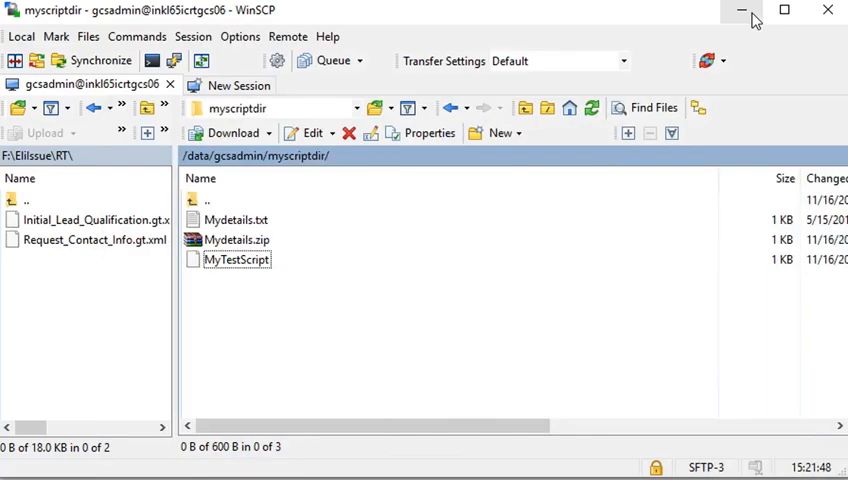